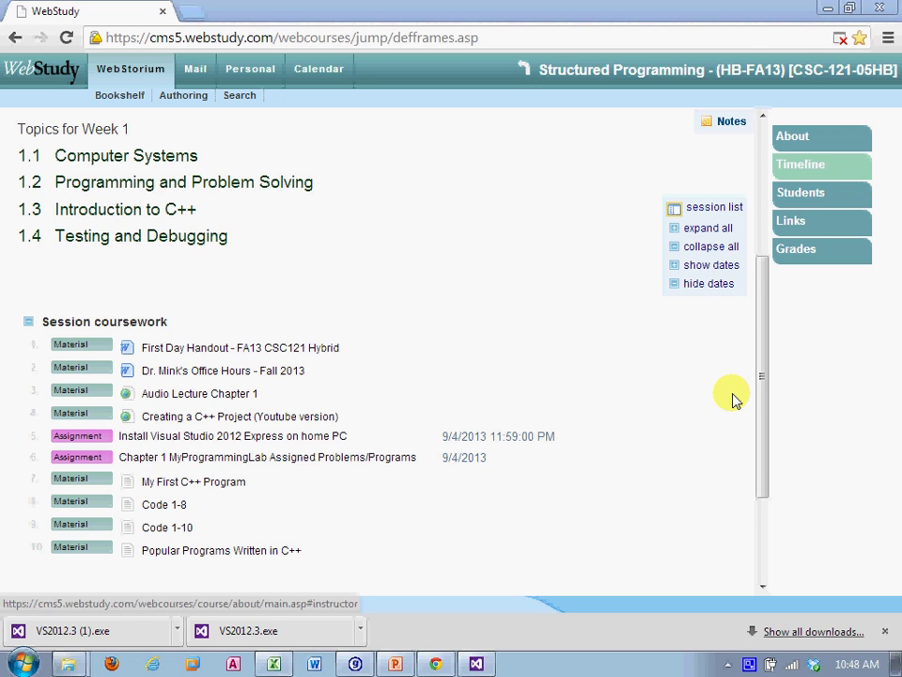
pyautogui.moveTo(684, 403)
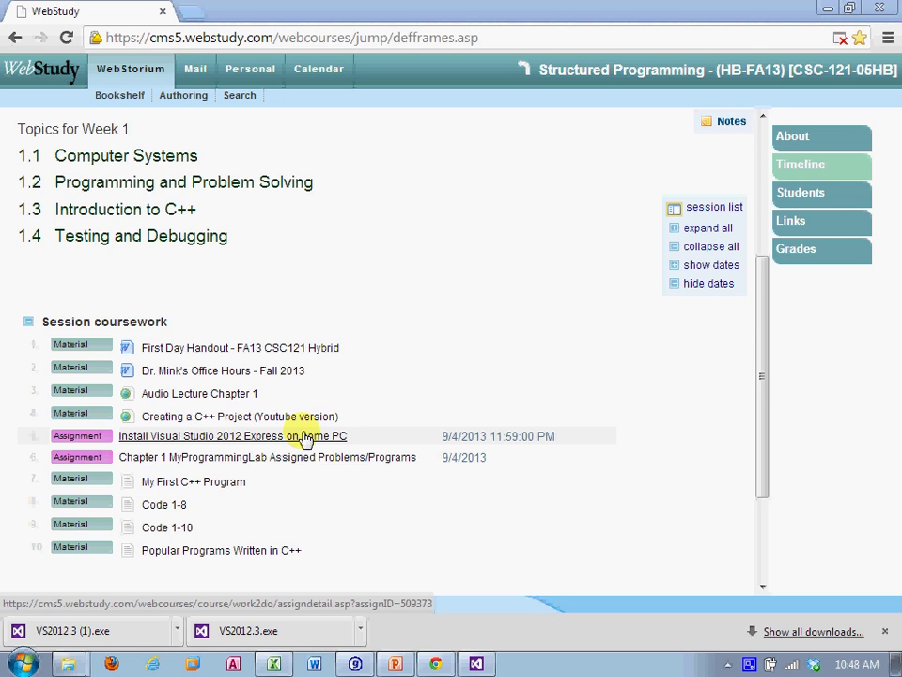
pyautogui.moveTo(334, 442)
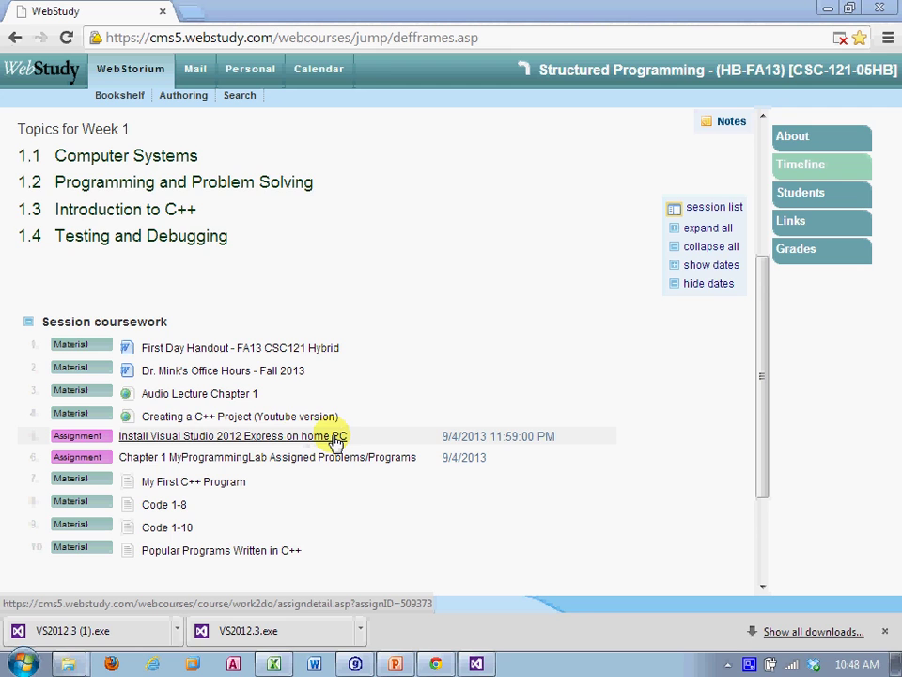
pyautogui.moveTo(293, 442)
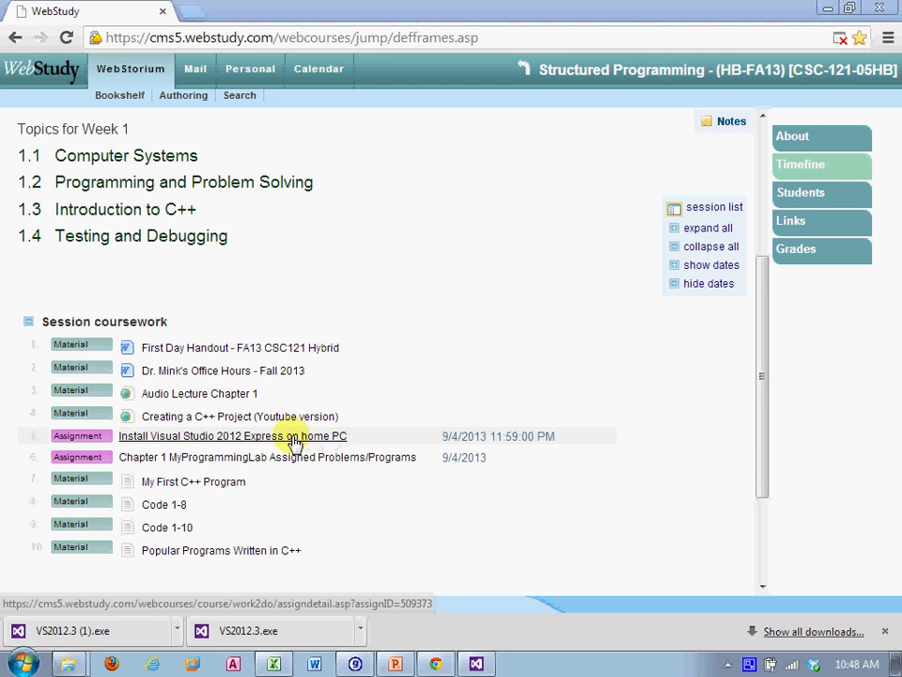
# Open the Install Visual Studio 2012 Express assignment, dismiss the saved-draft prompt, and enter 'Hi Professor!'
pyautogui.click(232, 436)
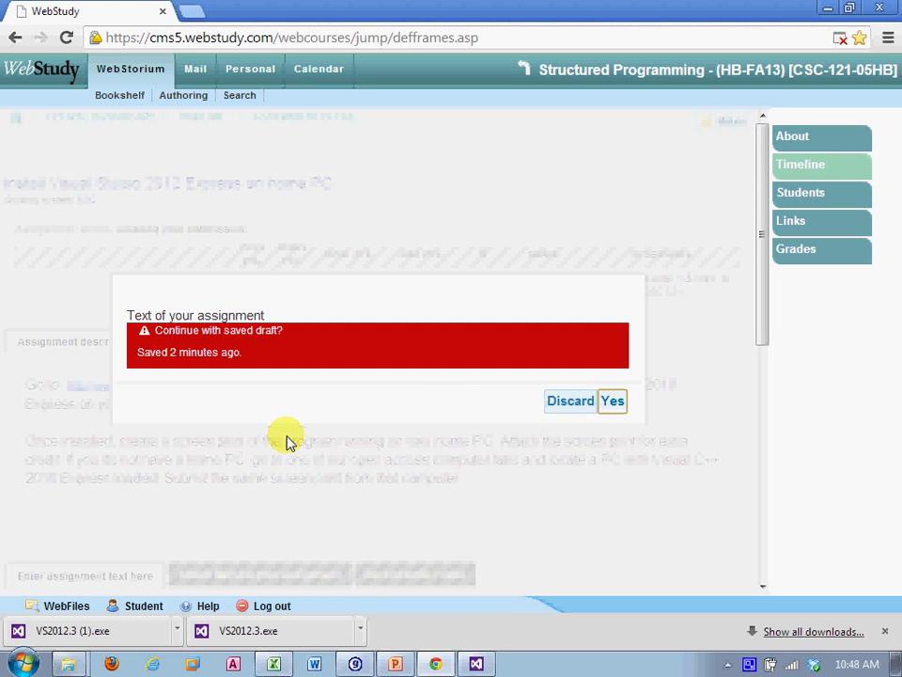
pyautogui.click(569, 401)
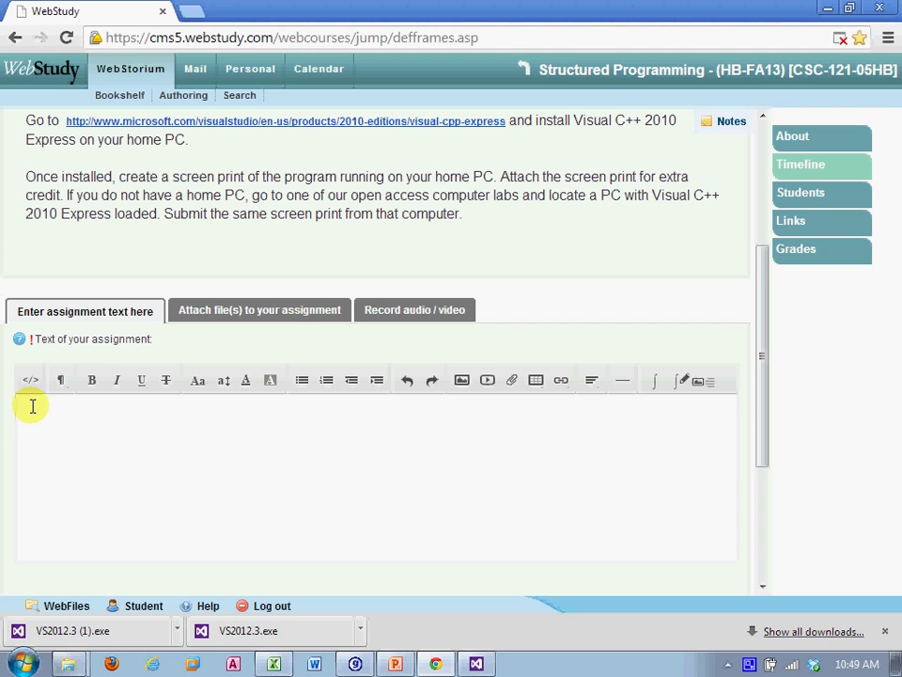
pyautogui.write('H')
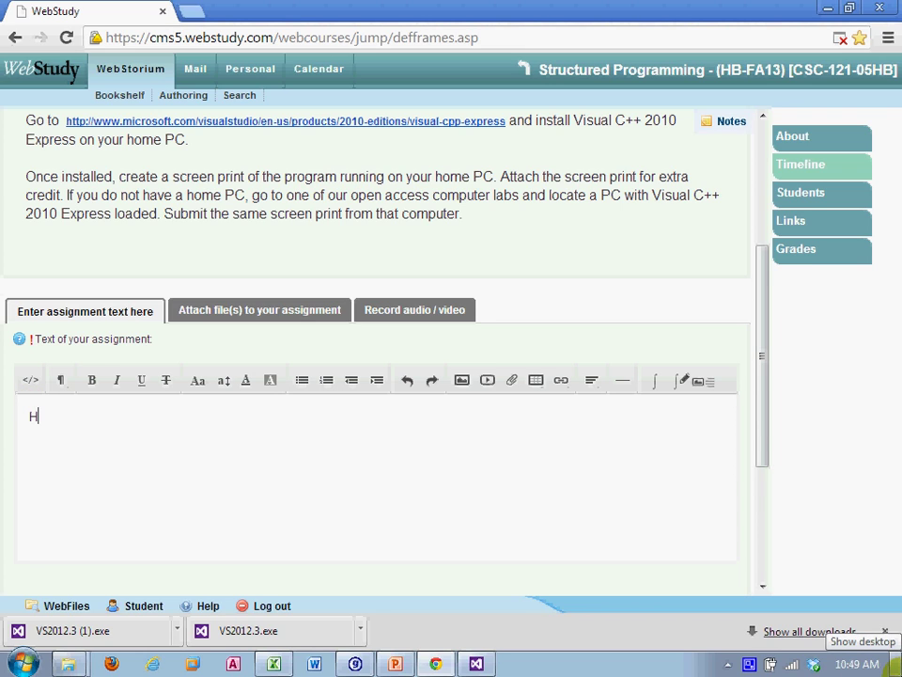
pyautogui.write('i Prof')
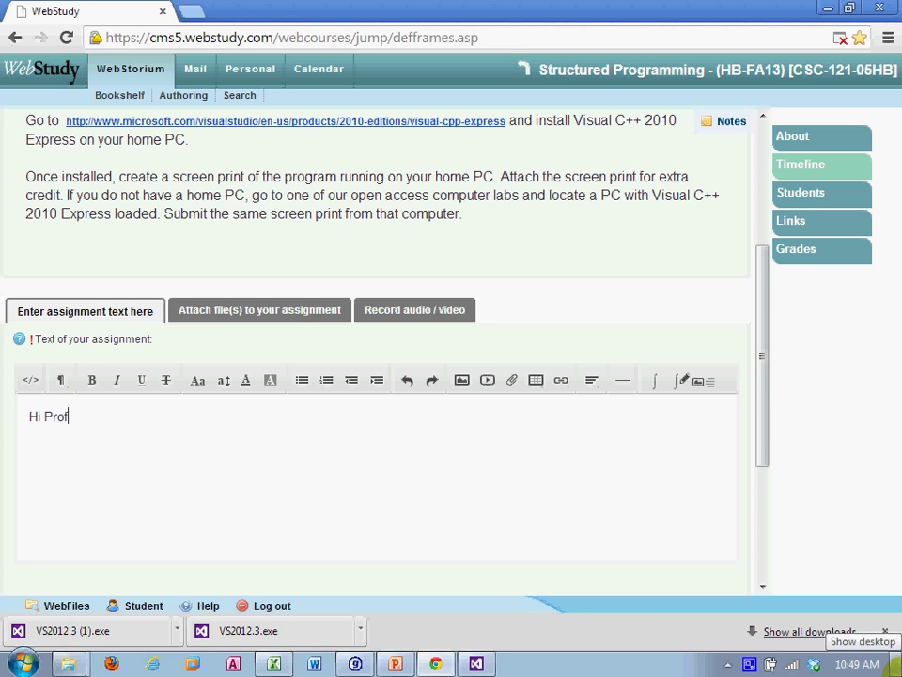
pyautogui.write('essor!')
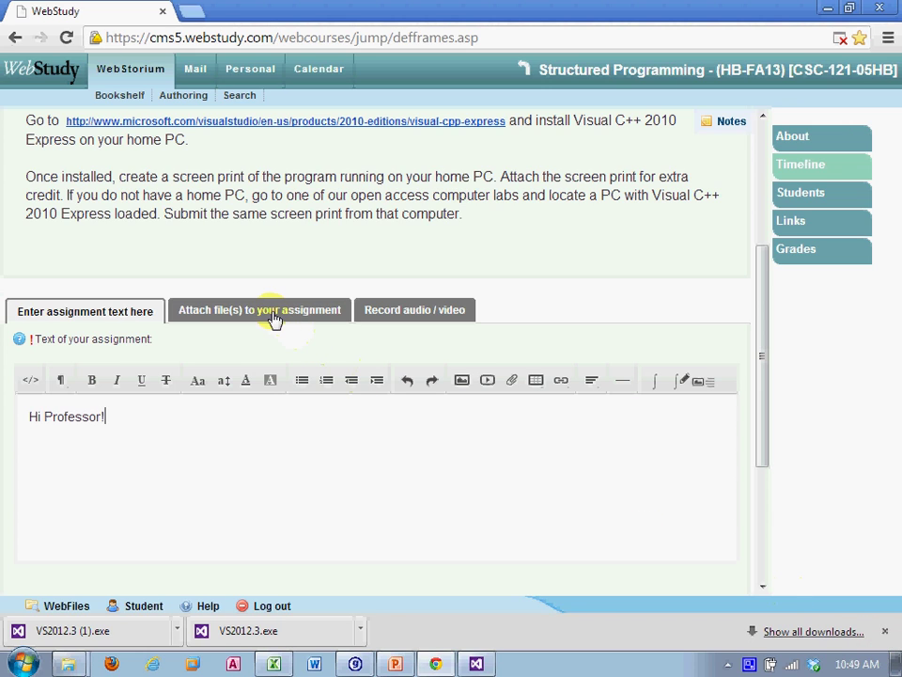
# Switch to the 'Attach file(s) to your assignment' section, currently empty
pyautogui.click(260, 310)
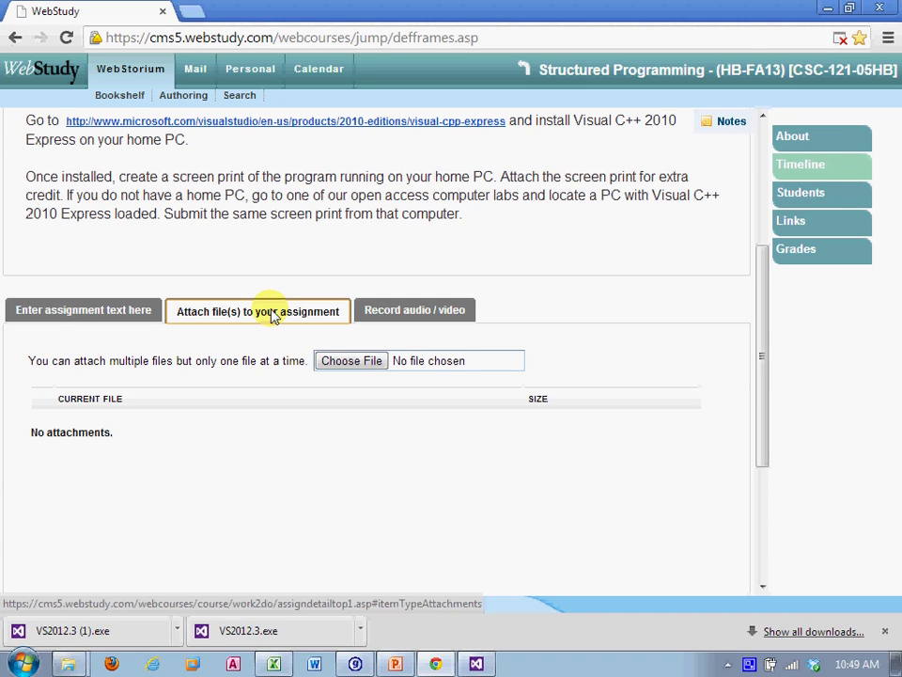
pyautogui.moveTo(246, 327)
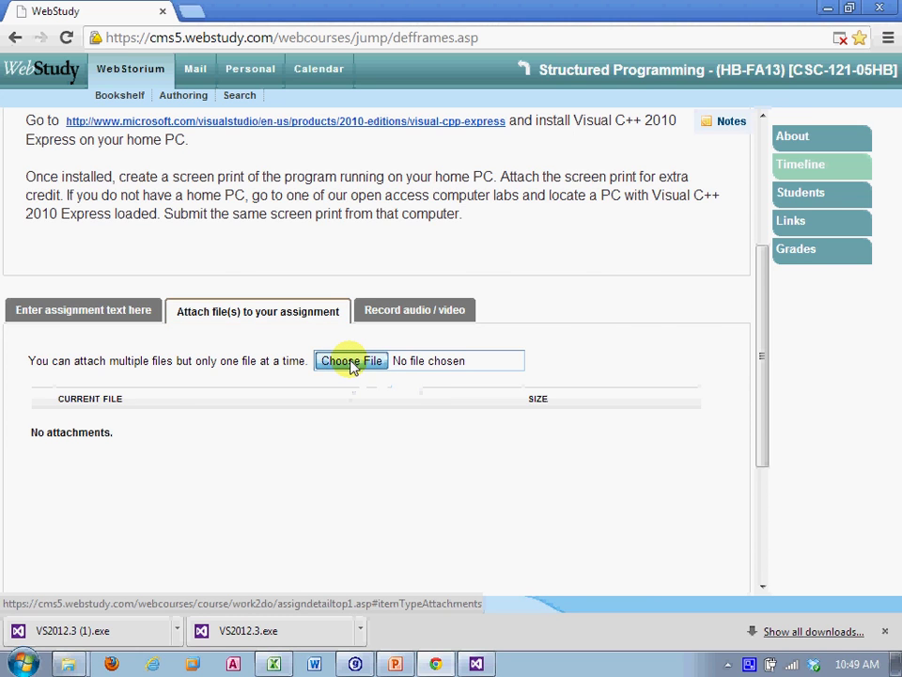
# Attach VS12ScreenPrint.docx from StructuredProgC++/Assignments via the file picker
pyautogui.click(350, 361)
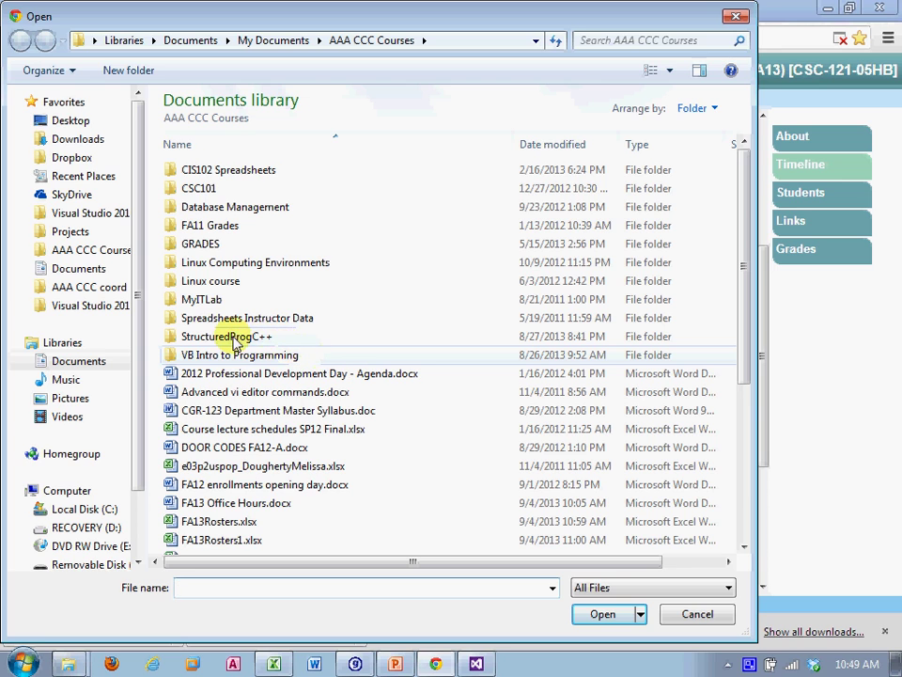
pyautogui.click(225, 336)
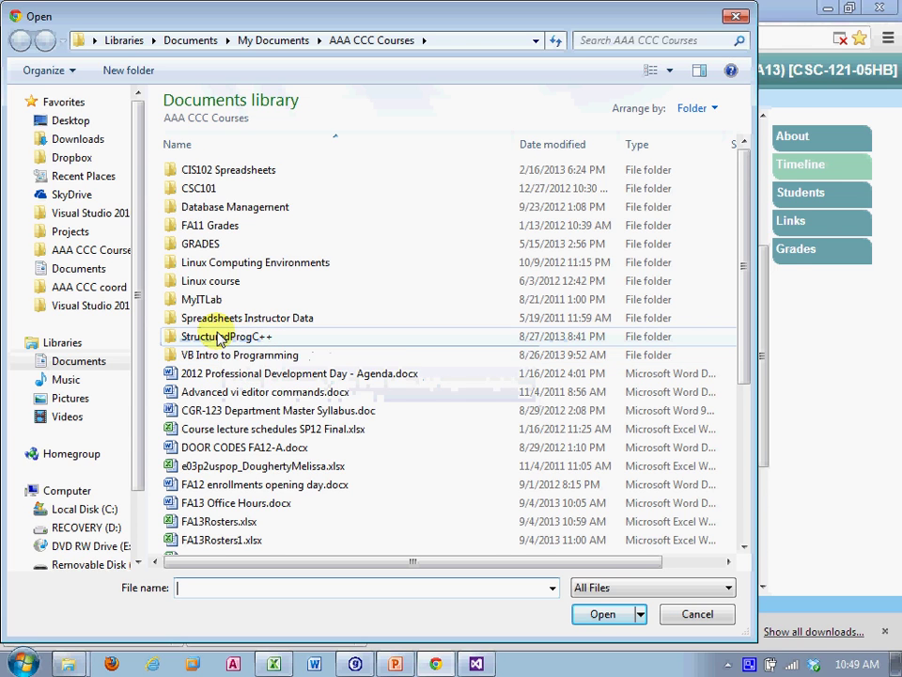
pyautogui.doubleClick(226, 335)
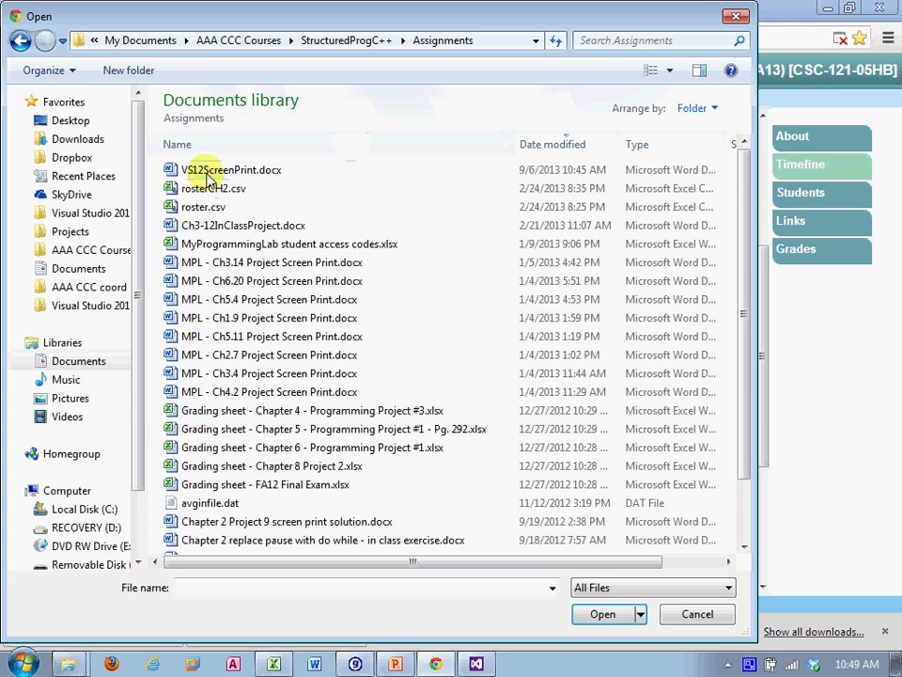
pyautogui.moveTo(203, 173)
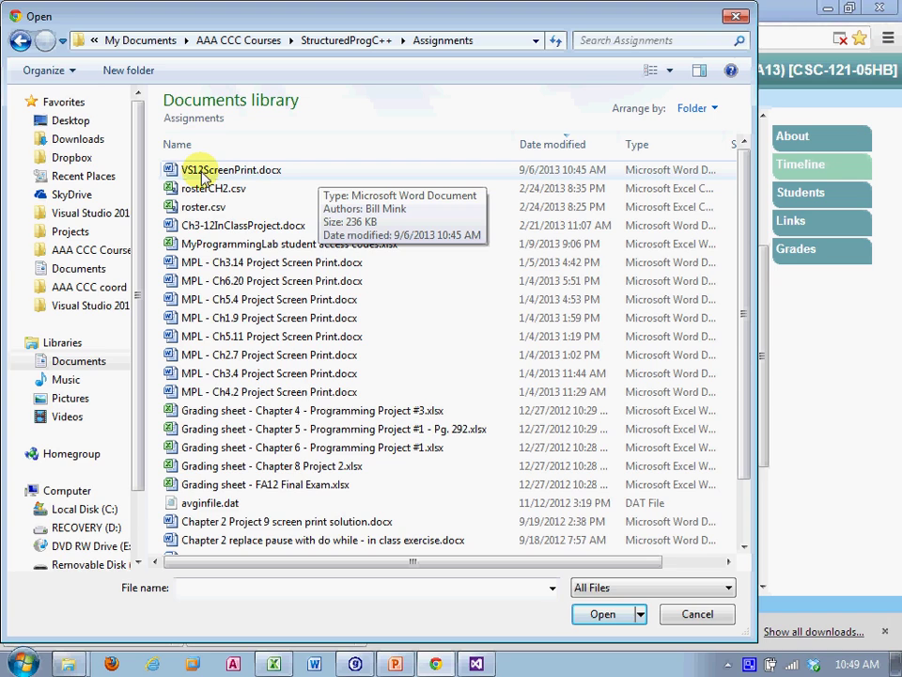
pyautogui.moveTo(223, 176)
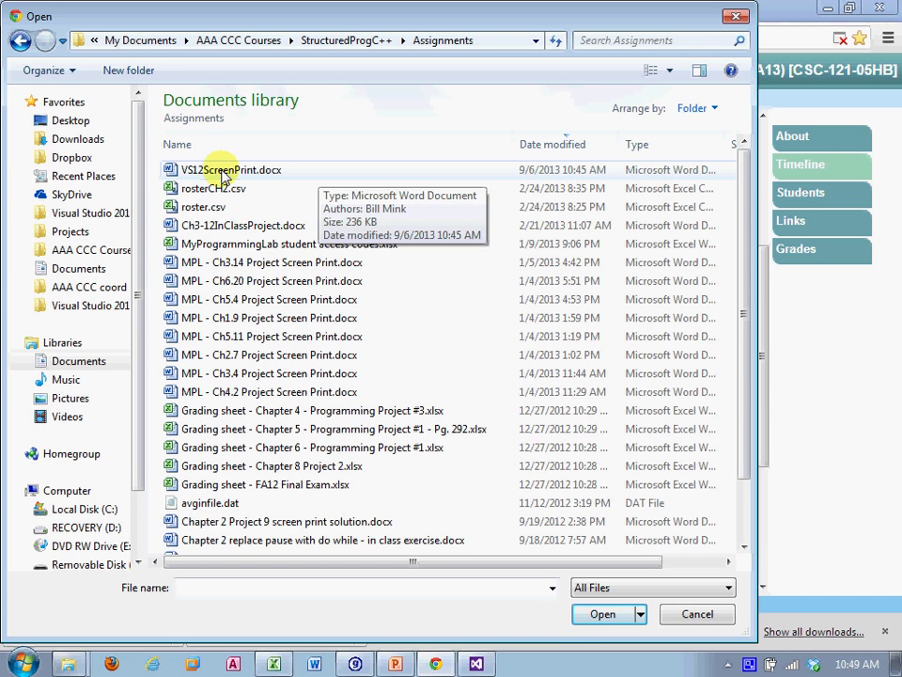
pyautogui.click(229, 169)
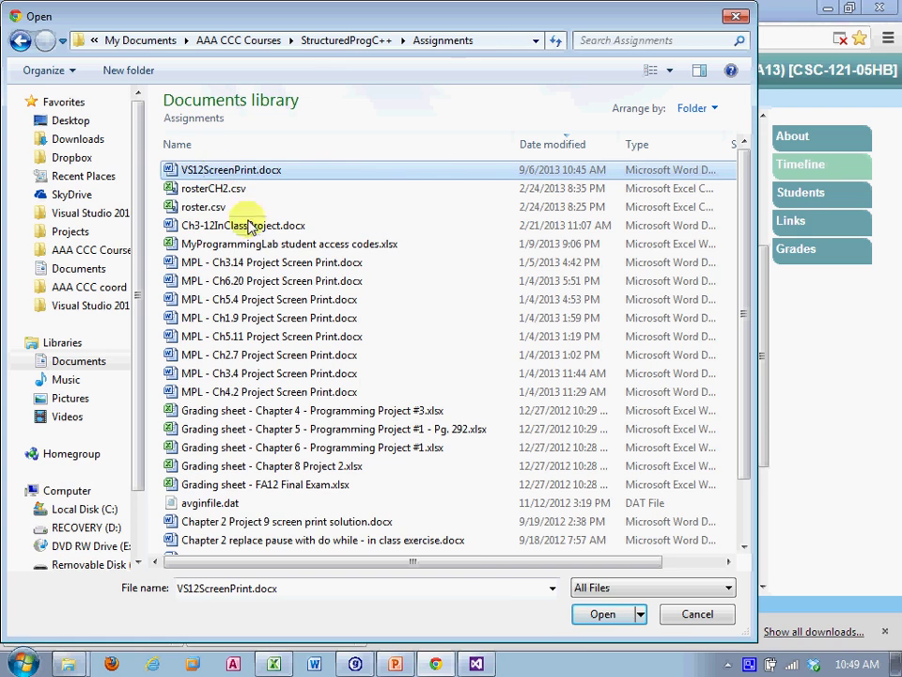
pyautogui.click(602, 613)
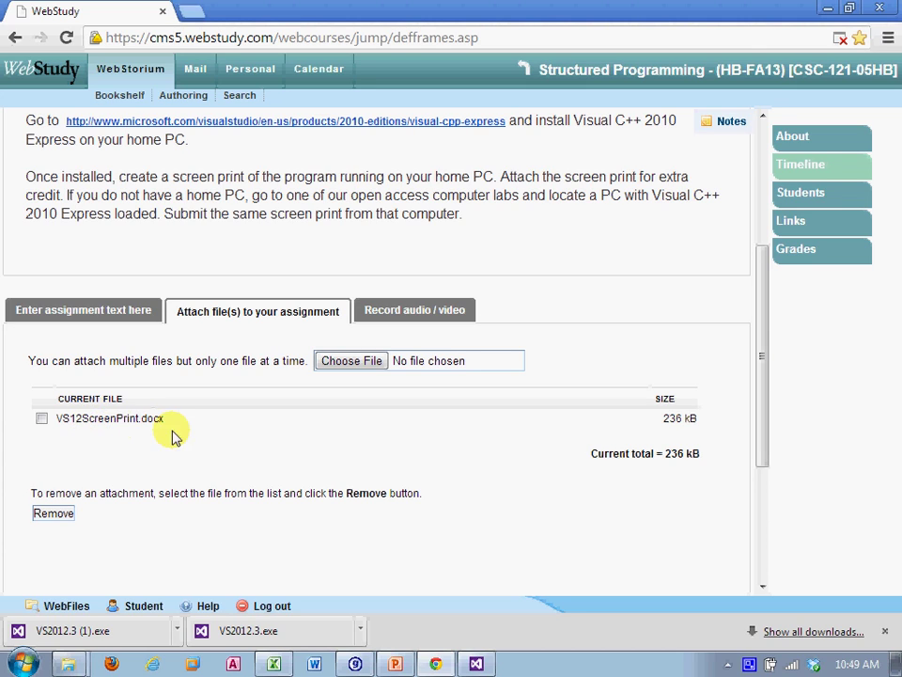
pyautogui.moveTo(489, 417)
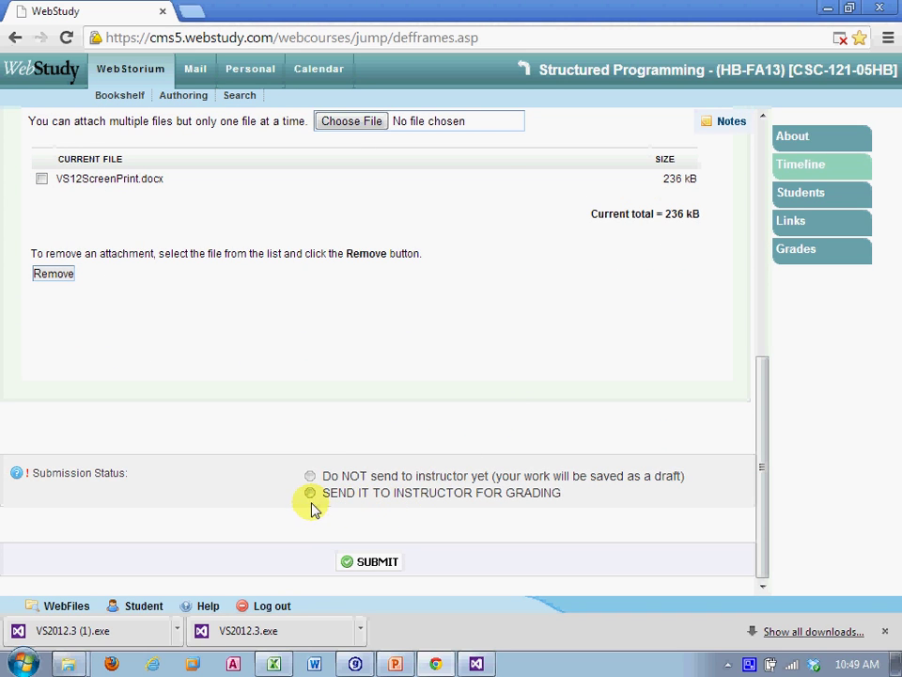
# Choose 'SEND IT TO INSTRUCTOR FOR GRADING' and submit the assignment
pyautogui.click(310, 493)
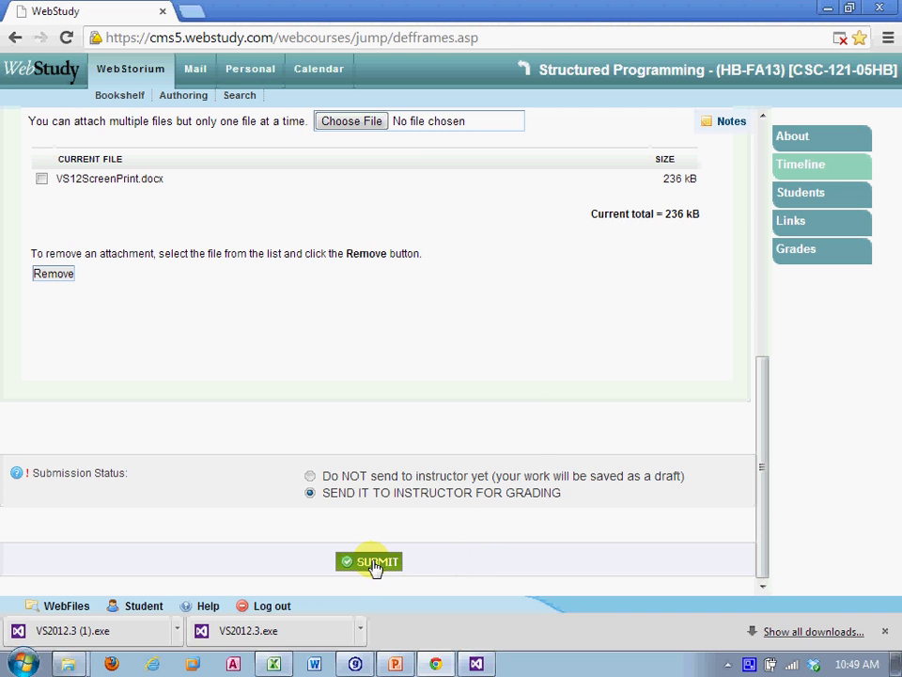
pyautogui.click(369, 561)
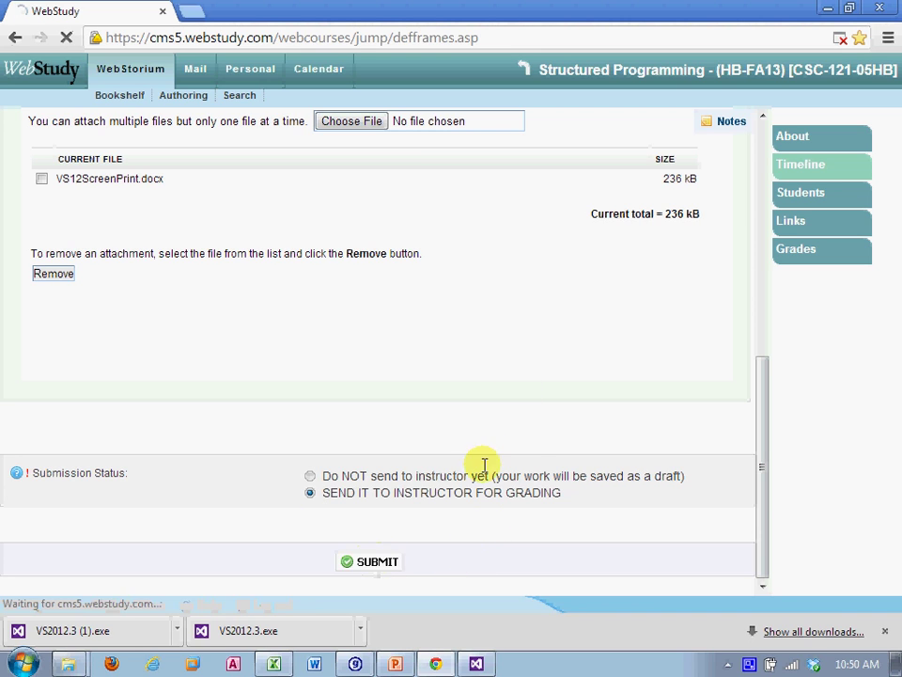
pyautogui.click(369, 560)
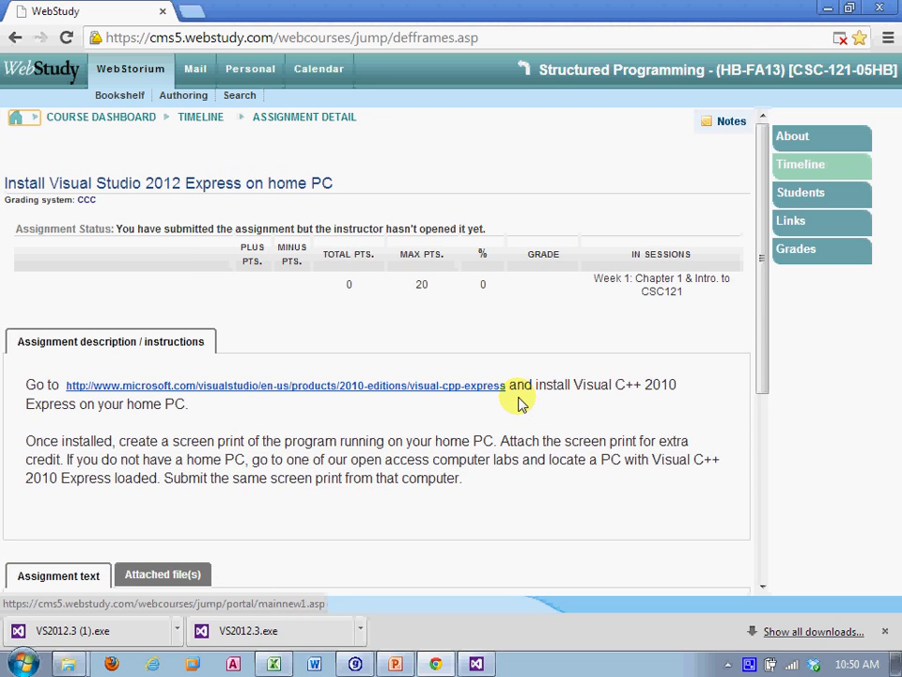
pyautogui.moveTo(120, 230)
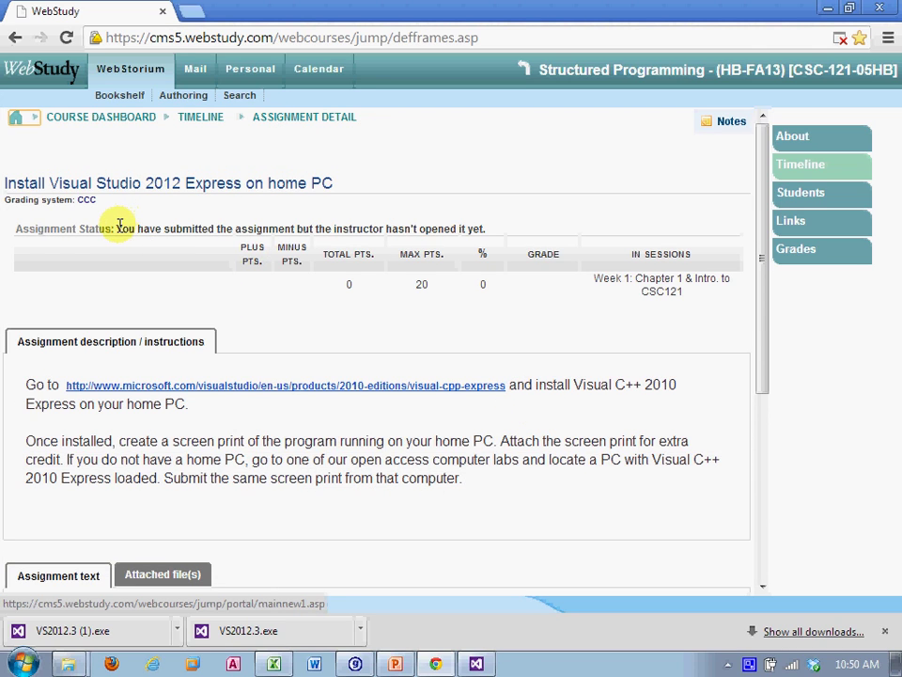